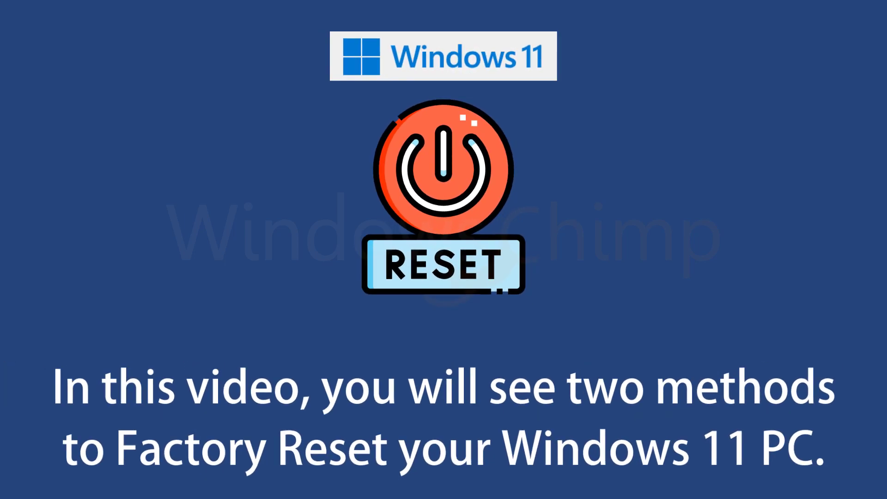
Step: From System > Recovery in Settings, launch the Reset this PC wizard
type("How to Reset Wind")
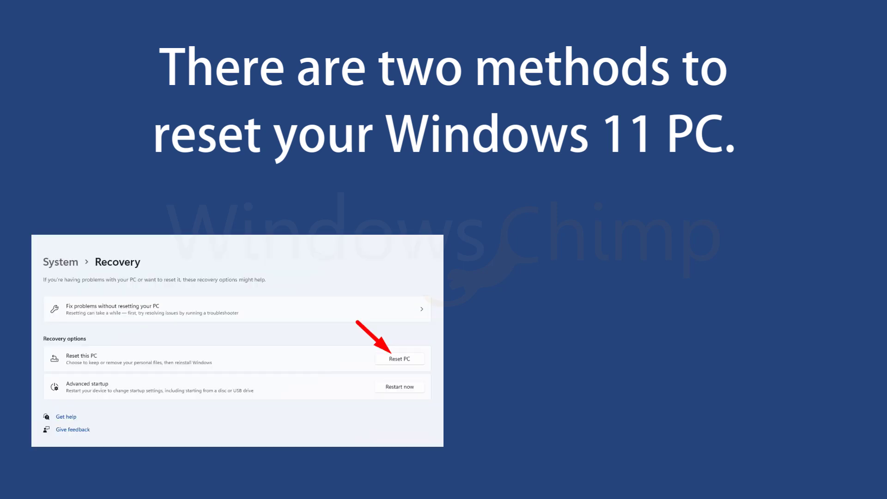
left_click(399, 359)
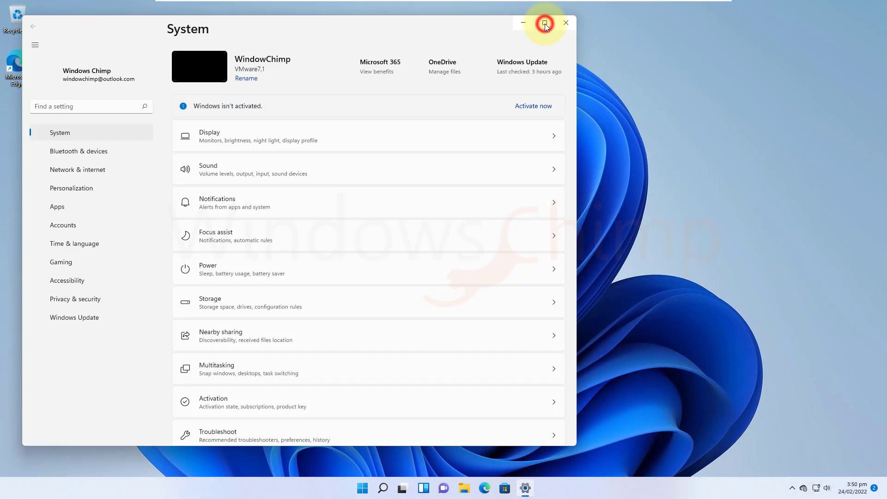
left_click(544, 22)
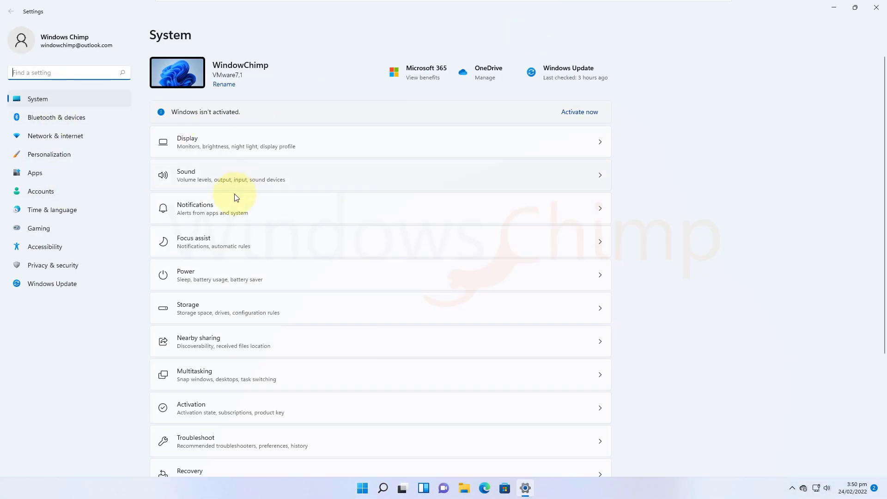
scroll("down", 3)
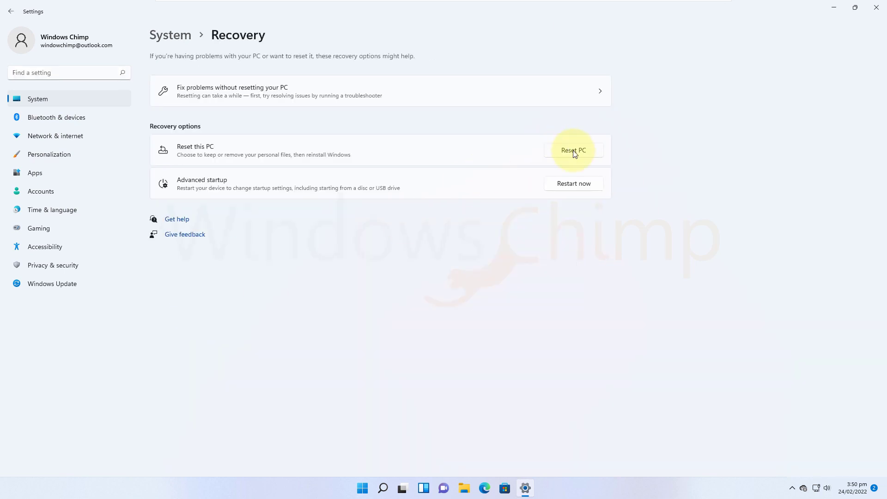
left_click(573, 150)
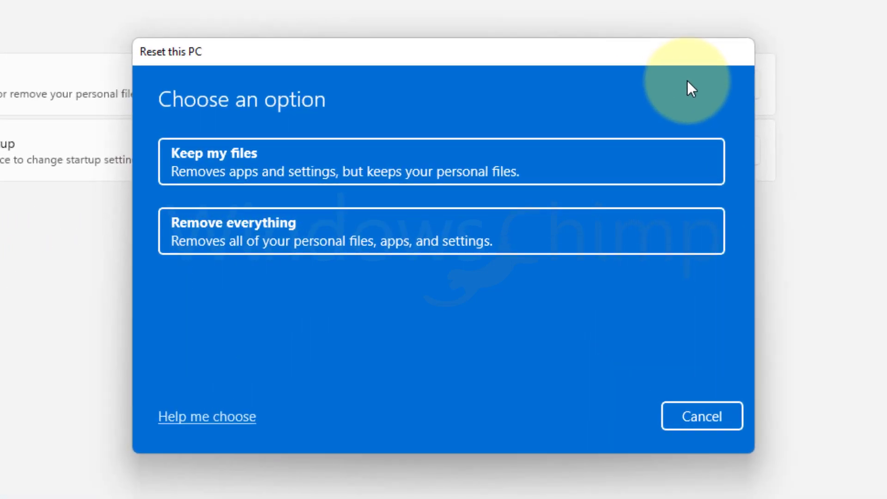
mouse_move(376, 183)
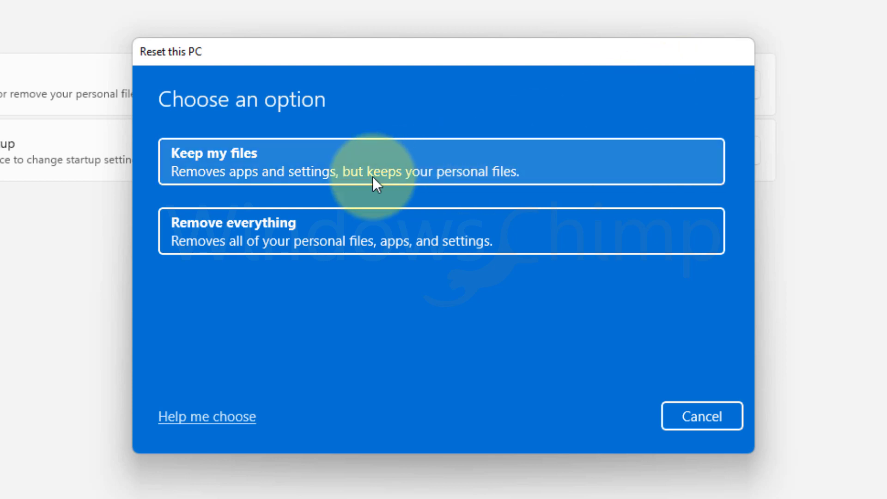
mouse_move(351, 177)
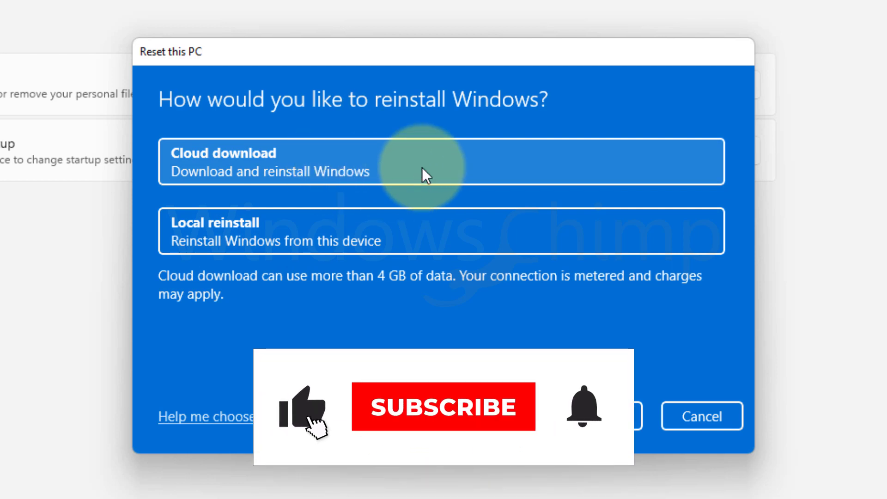
Step: Choose Keep my files, then Cloud download as the reinstall source
left_click(443, 407)
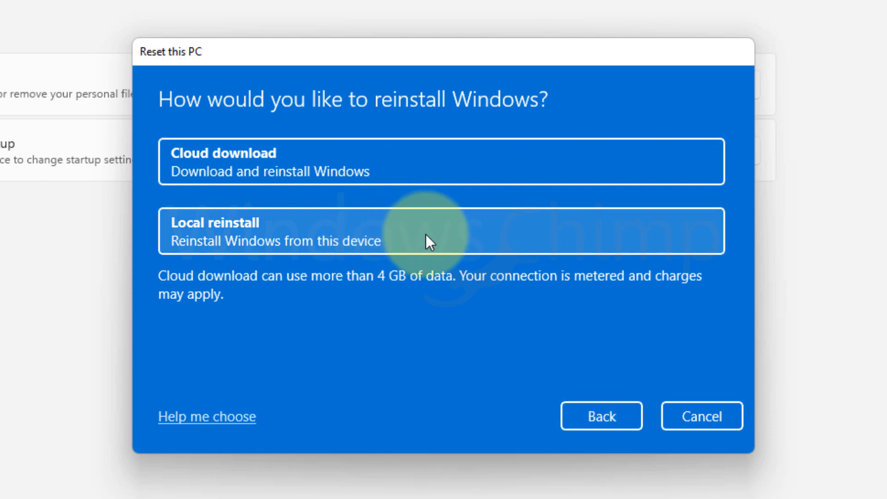
mouse_move(549, 306)
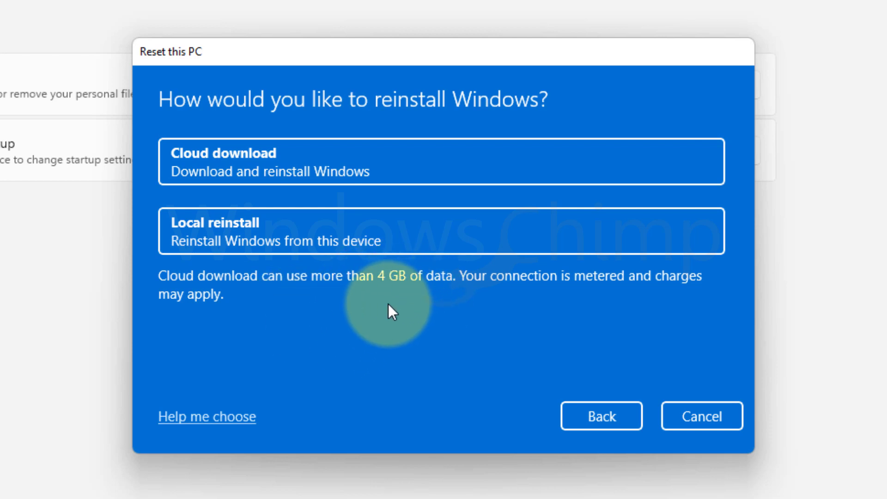
left_click(339, 162)
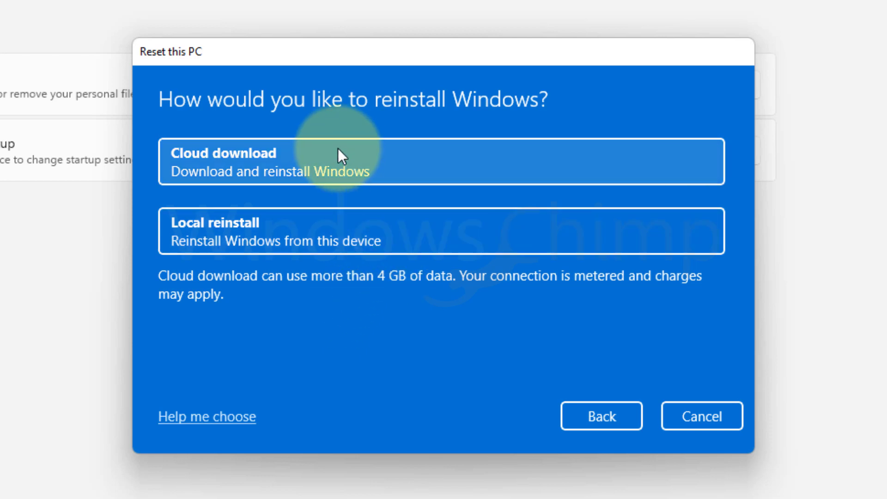
left_click(331, 163)
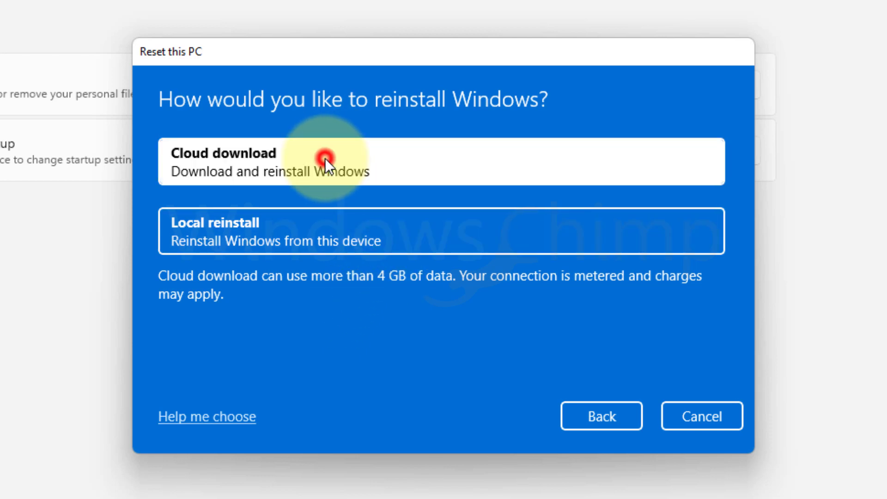
Step: Advance to Additional settings confirming Download and reinstall Windows
left_click(329, 162)
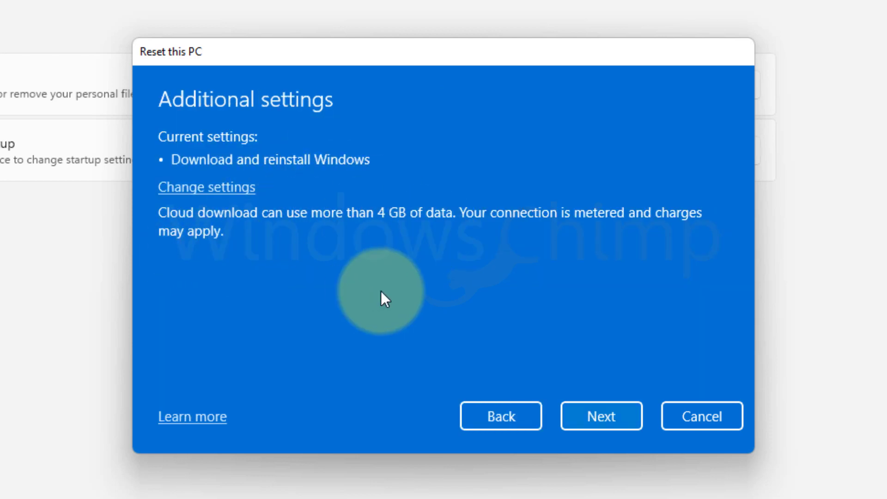
left_click(601, 415)
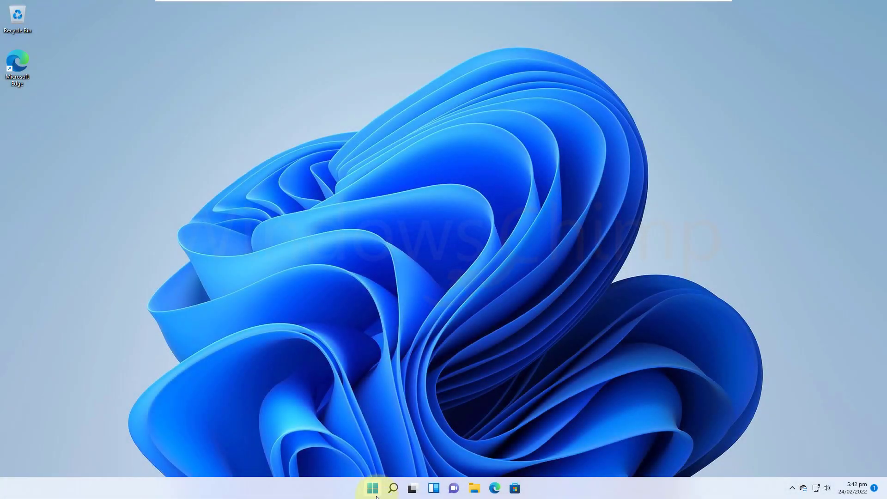
Step: Shift-restart from the Start power menu into advanced startup options
left_click(371, 488)
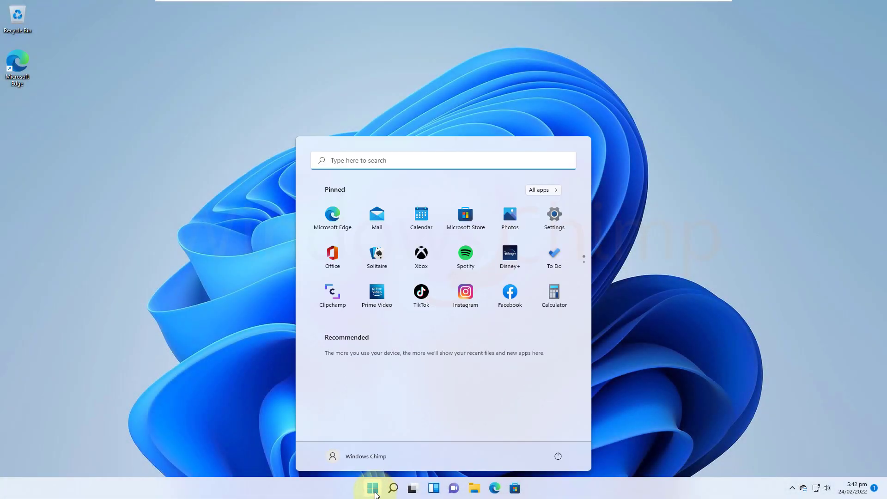
left_click(558, 457)
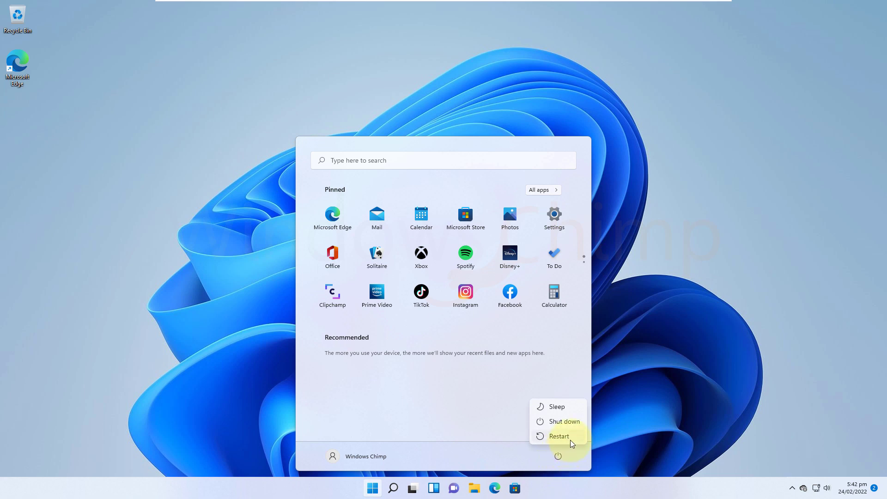
key("shift")
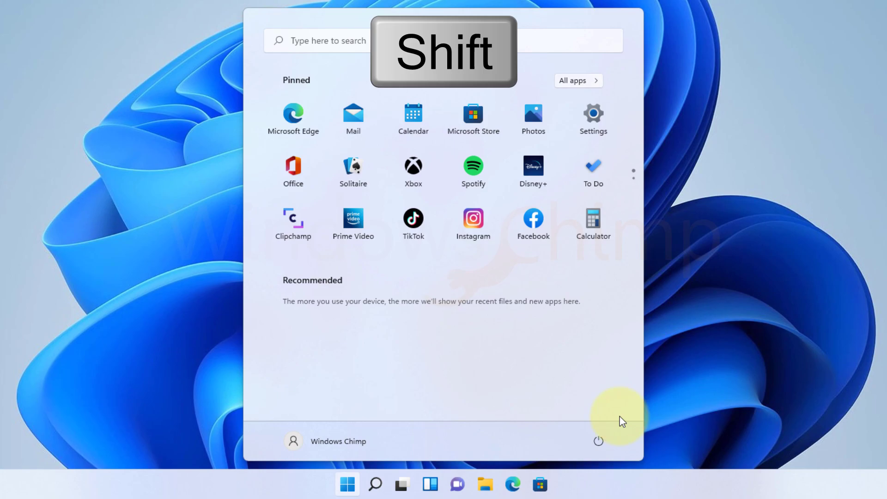
left_click(598, 441)
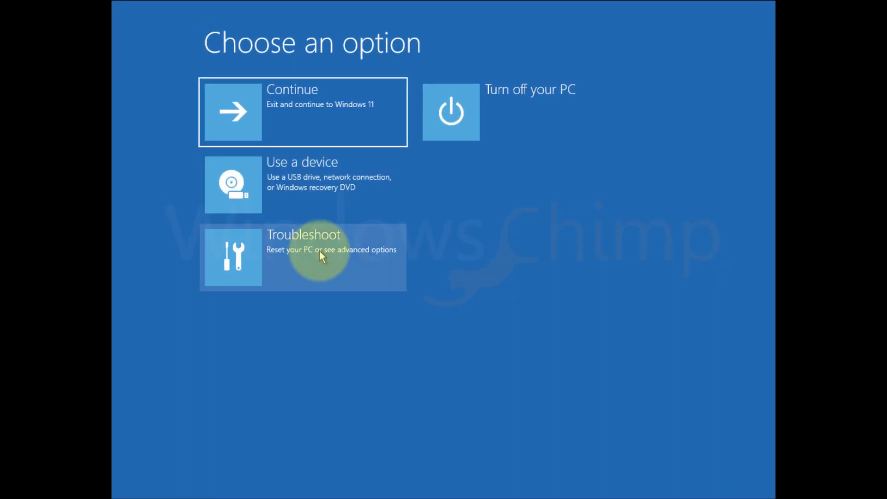
Step: In recovery, choose Troubleshoot, Reset this PC, then Keep my files
left_click(322, 257)
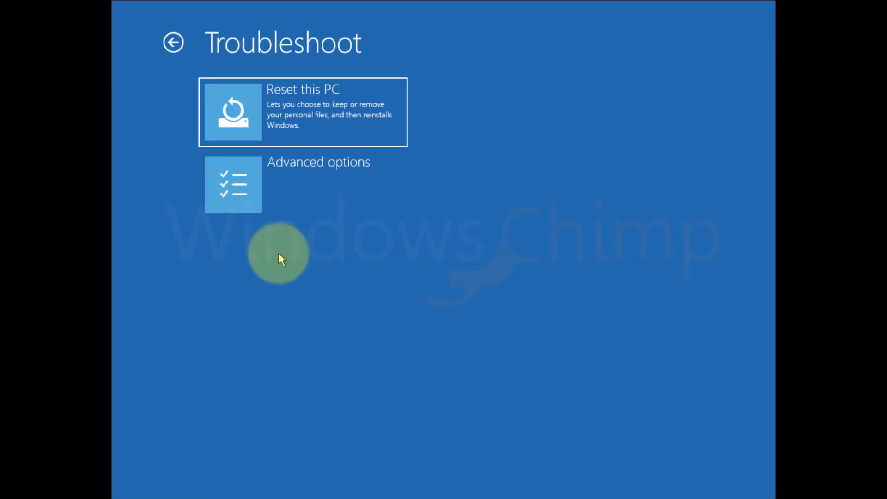
left_click(302, 111)
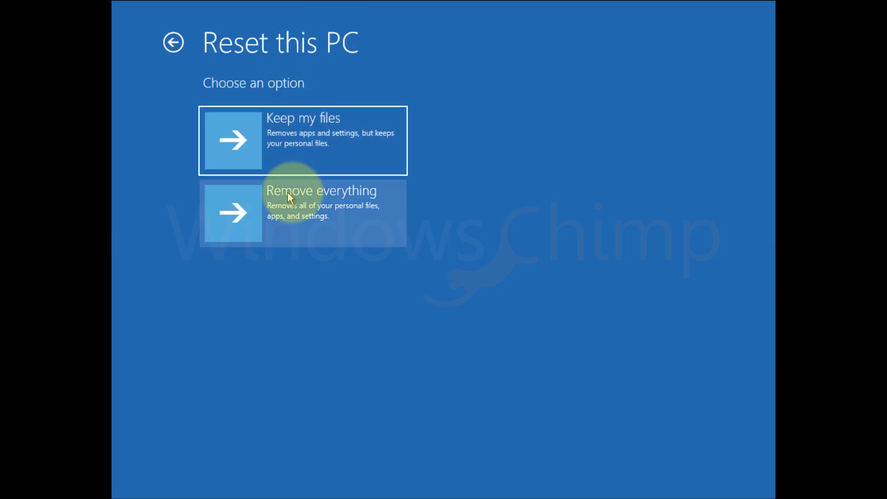
mouse_move(306, 238)
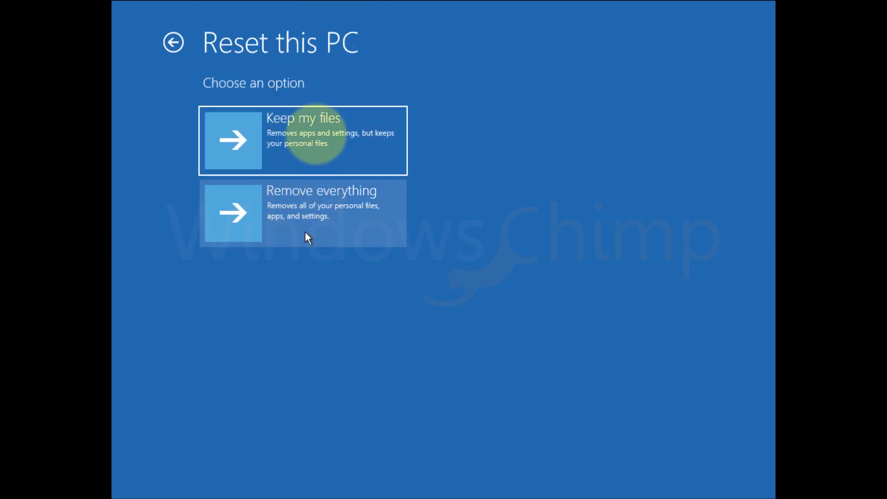
left_click(303, 140)
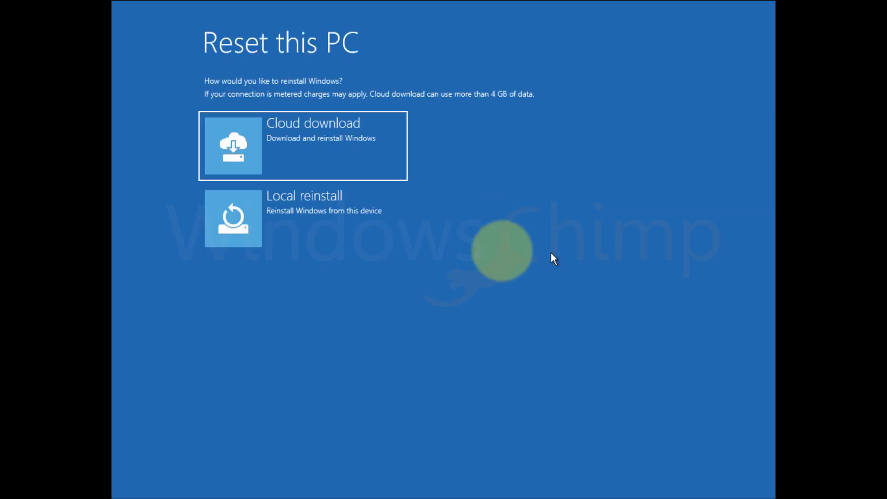